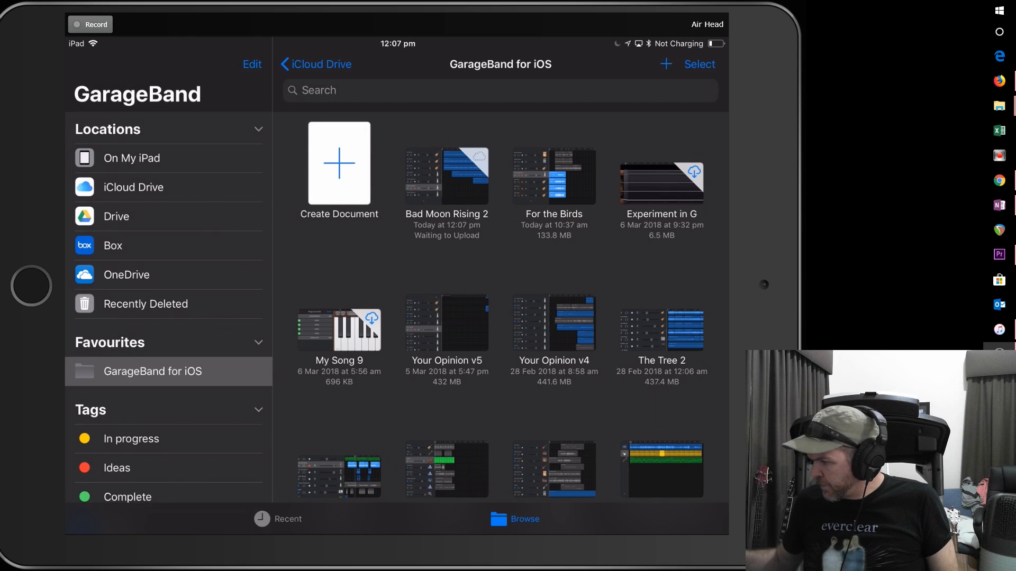
Select the Bad Moon Rising 2 song and bring up its Share options
click(699, 63)
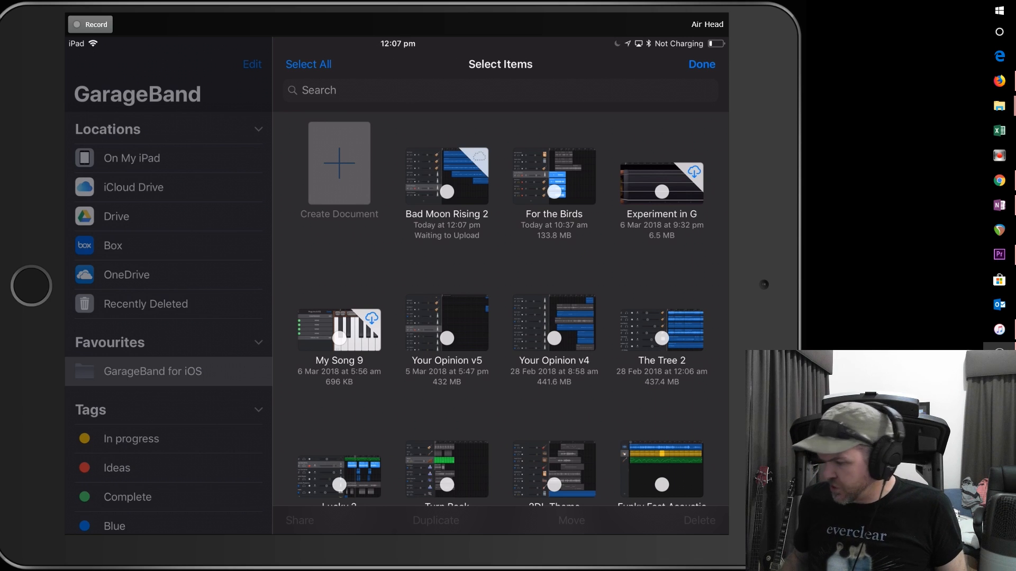
click(299, 520)
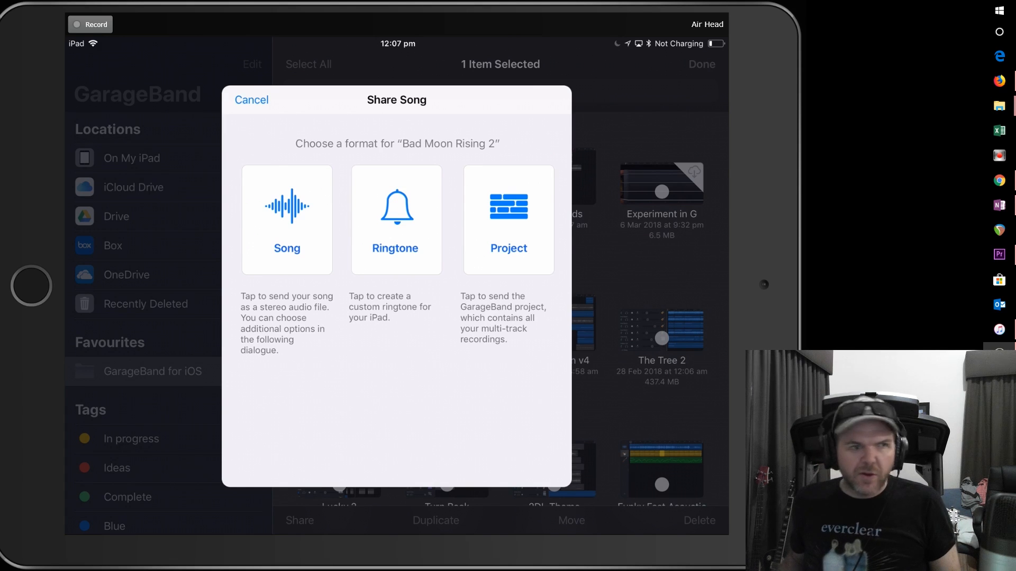
Share Bad Moon Rising 2 as a Song at Uncompressed (WAV) audio quality
click(287, 219)
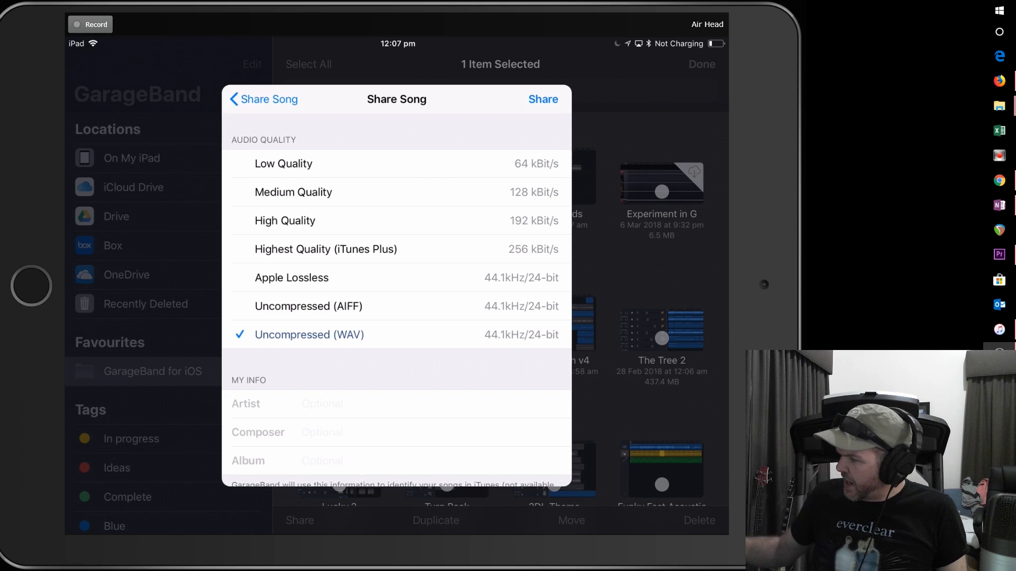
click(543, 99)
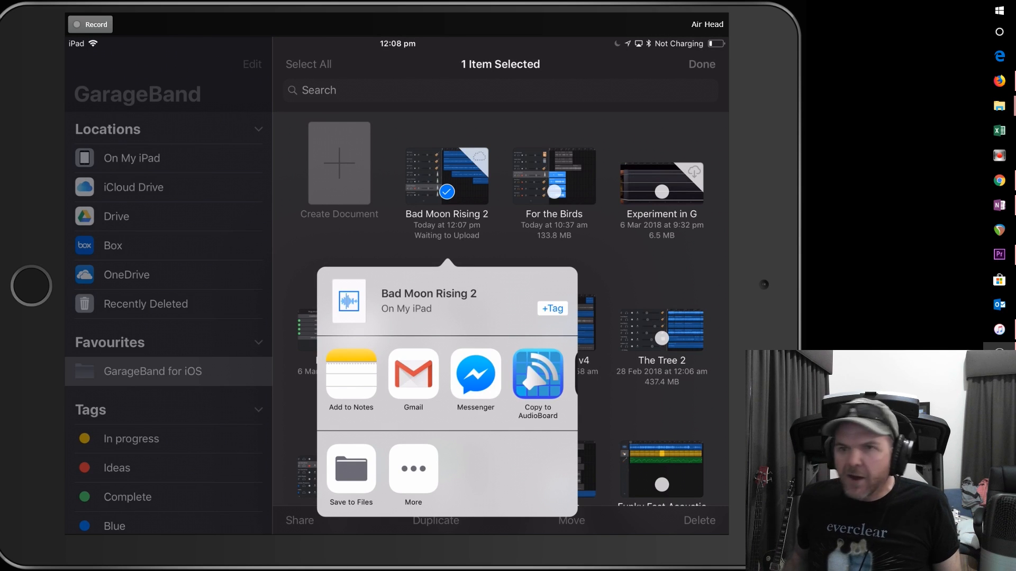
Save Bad Moon Rising 2.wav to On My iPad > GarageBand, replacing the existing file
click(349, 468)
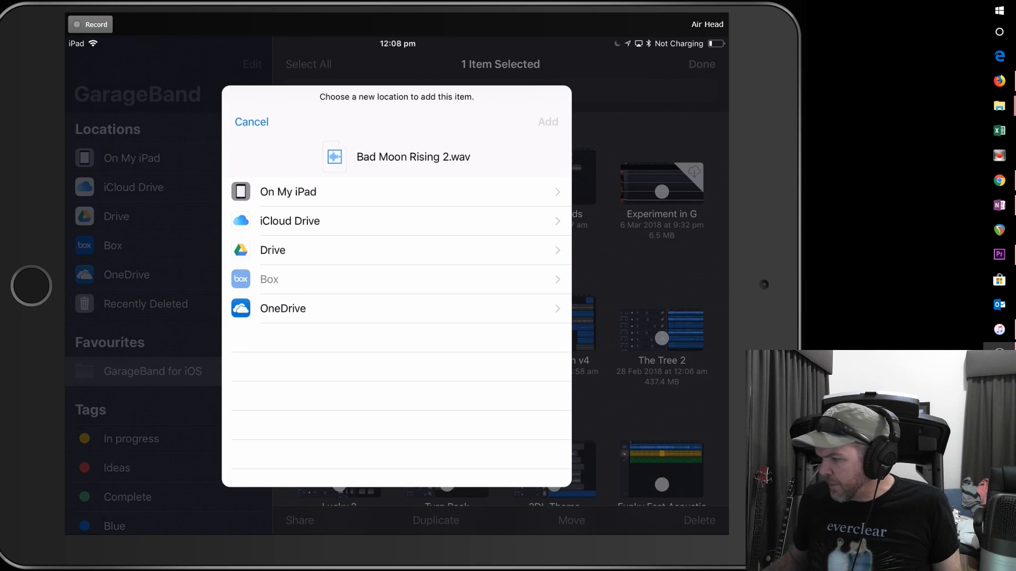
click(288, 191)
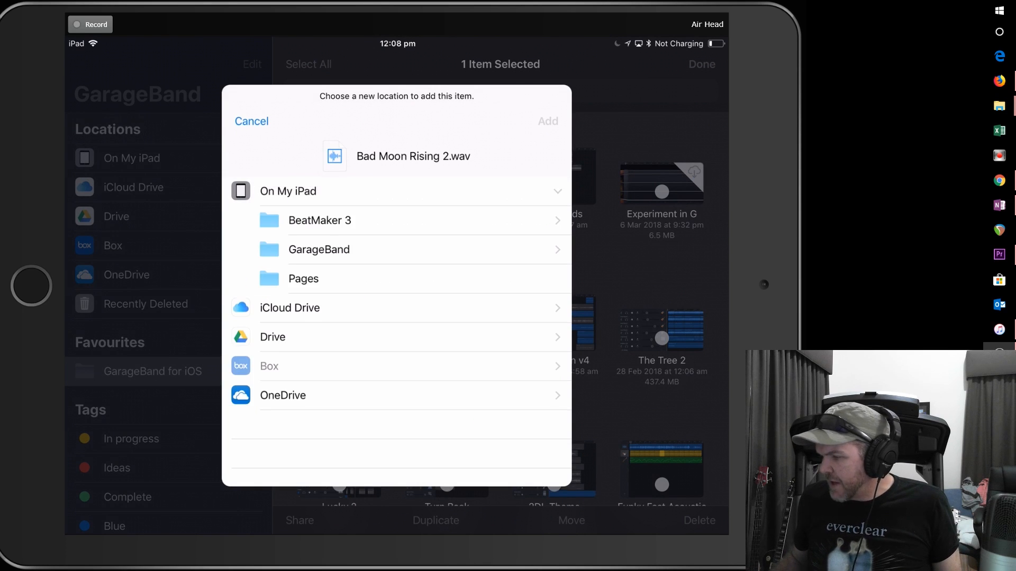
click(318, 249)
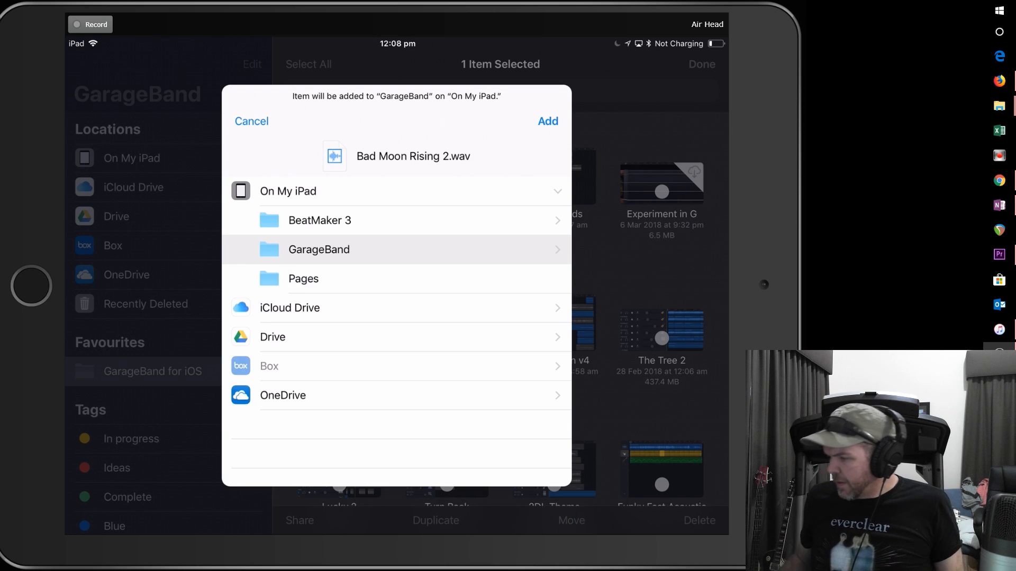
click(547, 121)
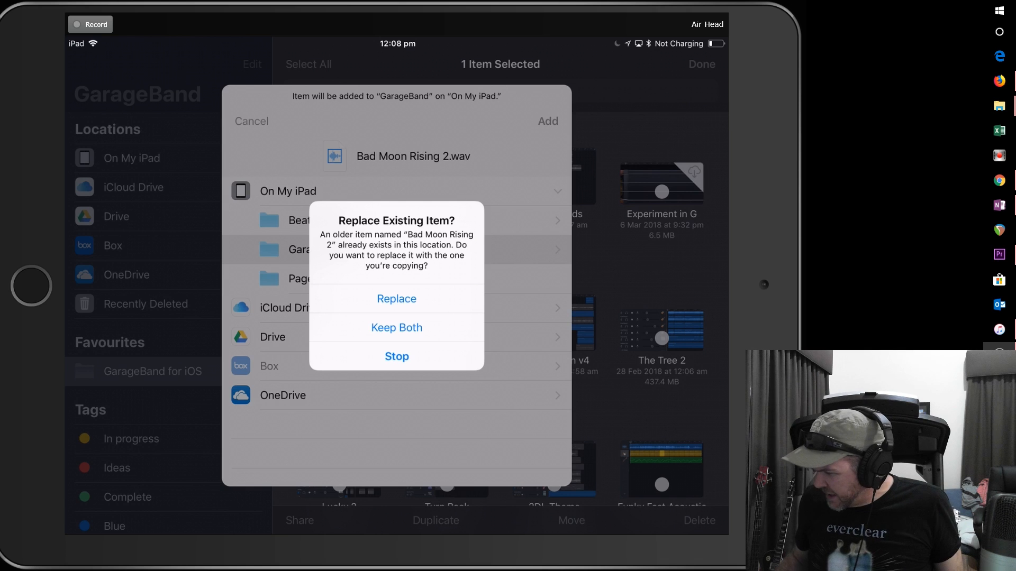
click(396, 299)
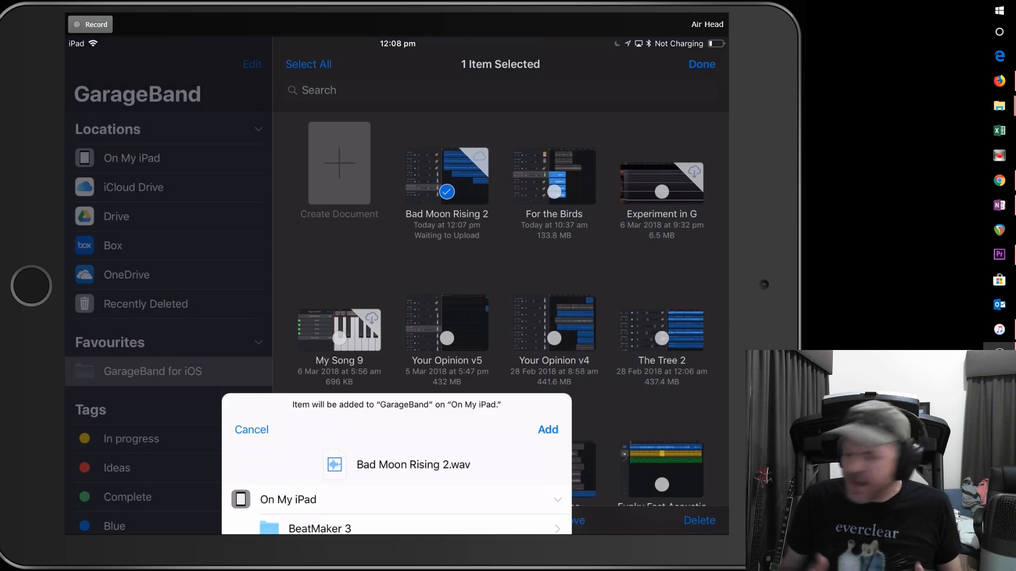
click(251, 430)
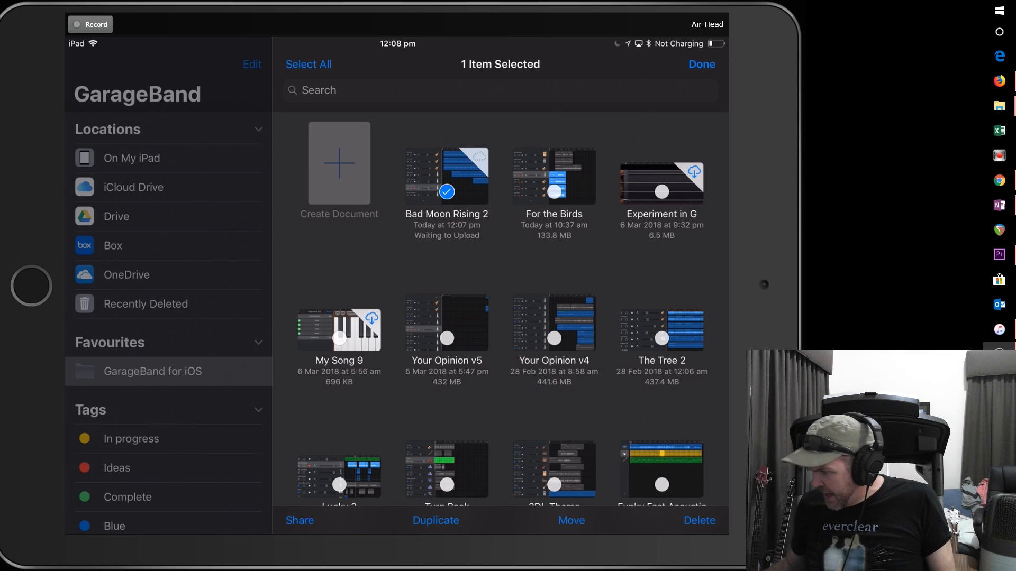
Exit selection mode and scroll through the iCloud Drive song list
click(701, 64)
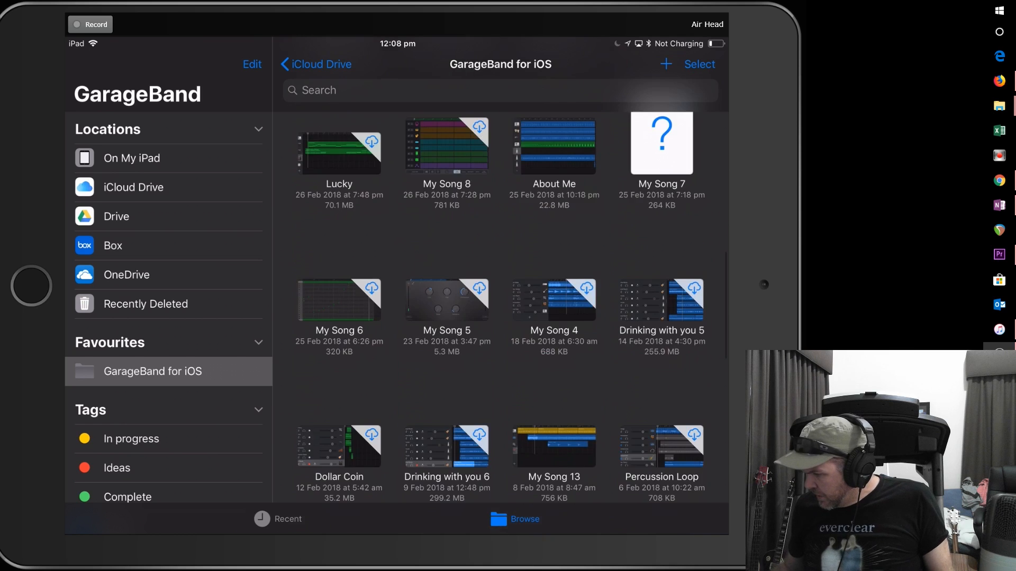
scroll(down, 3)
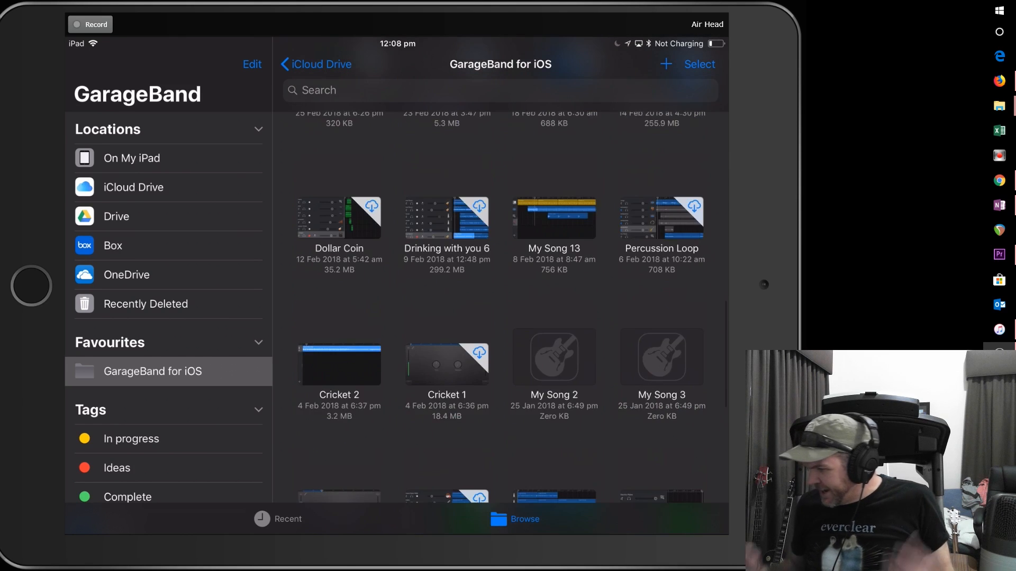
scroll(down, 3)
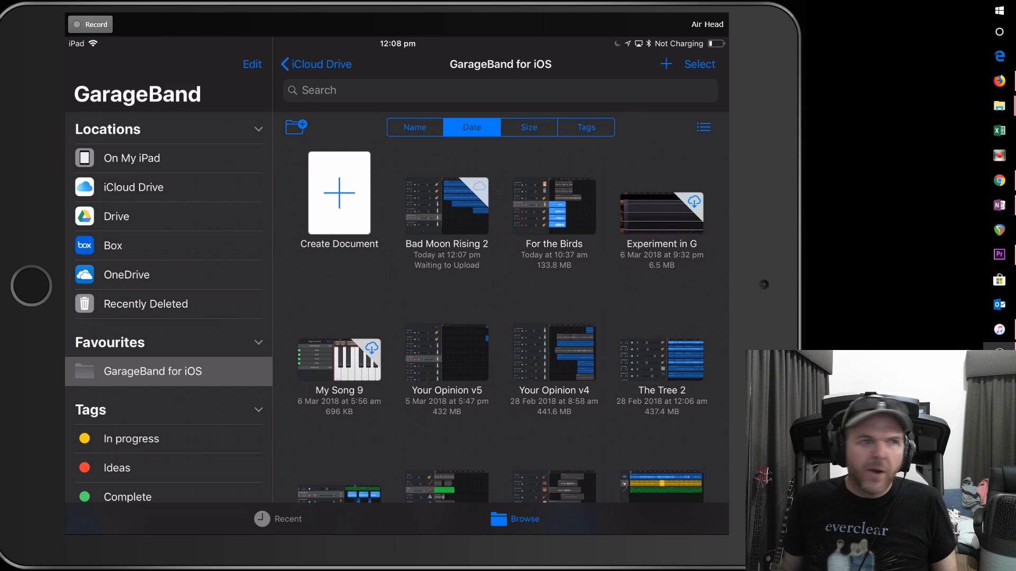
mouse_move(372, 51)
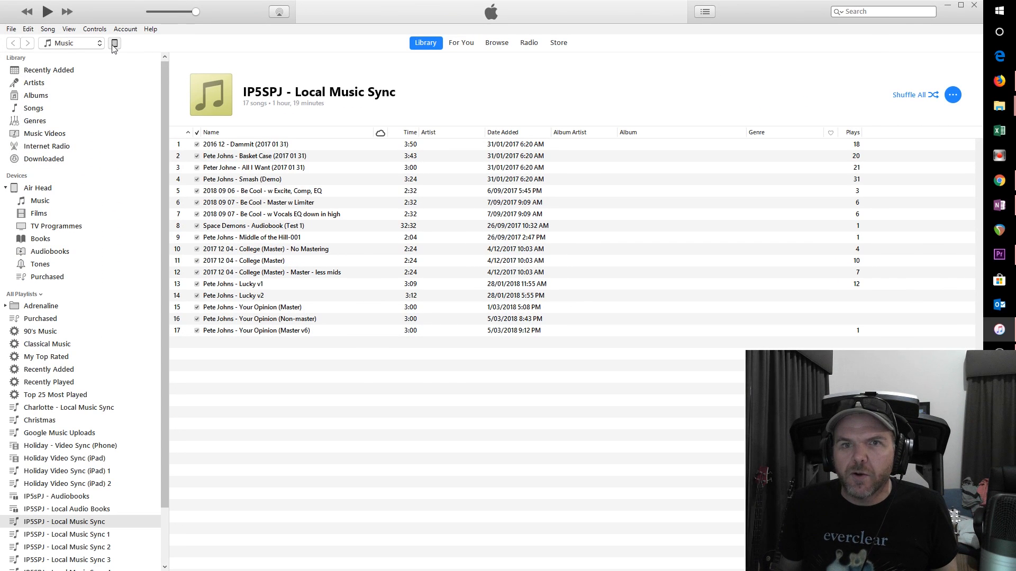
Show the iPad's File Sharing page with GarageBand's shared documents in iTunes
click(115, 43)
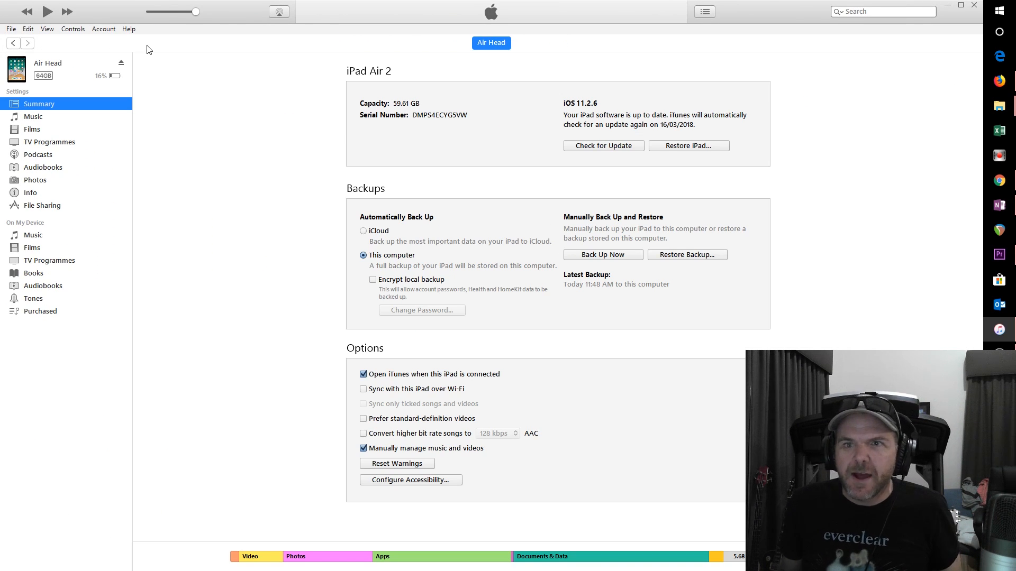
mouse_move(160, 171)
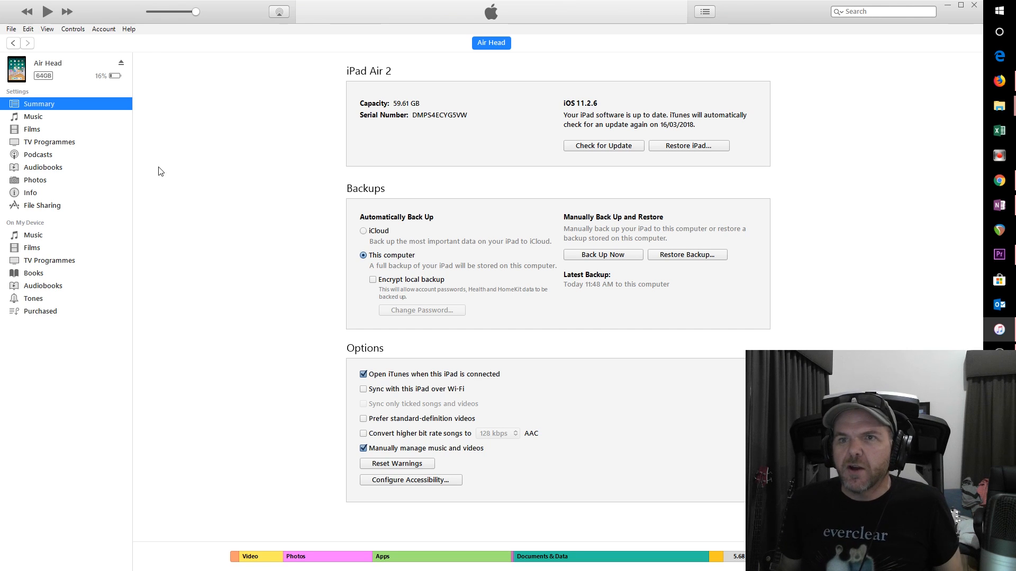
mouse_move(215, 196)
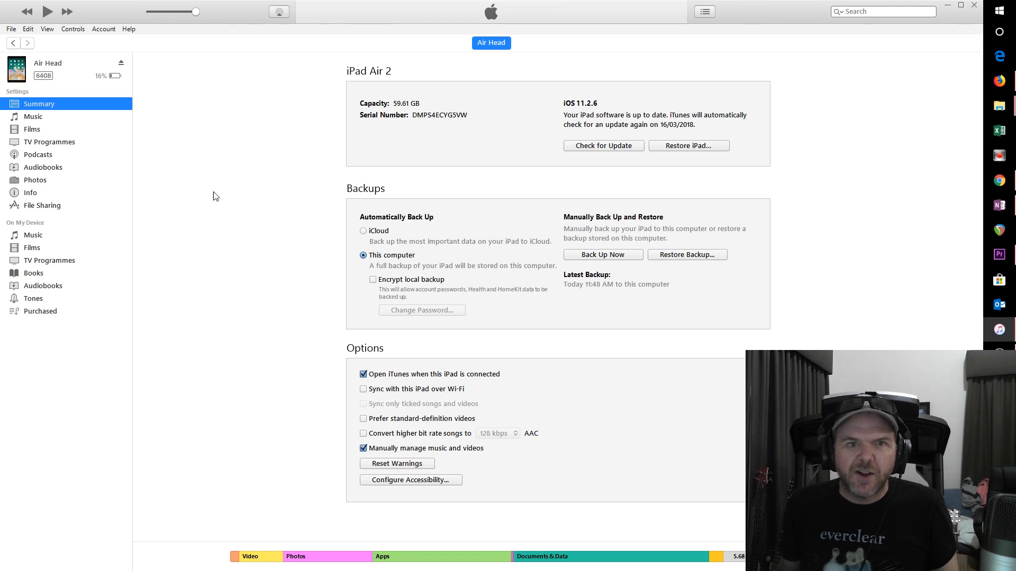
click(42, 205)
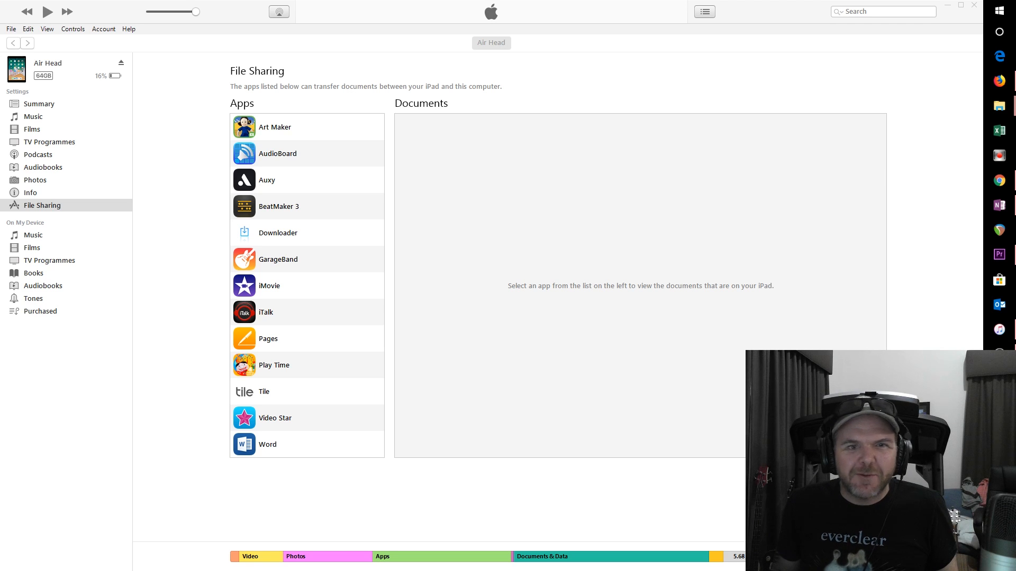
click(278, 259)
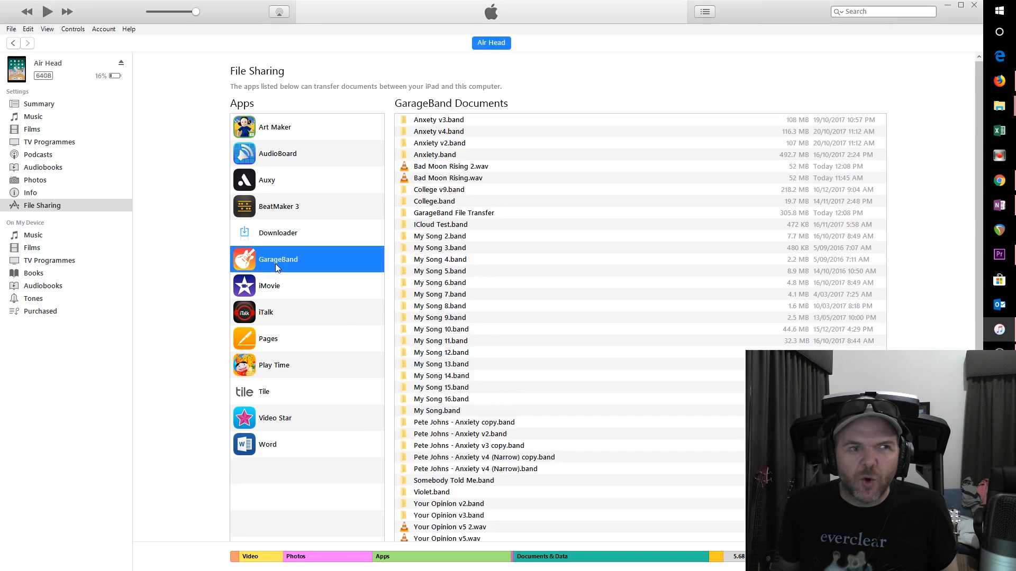
mouse_move(602, 349)
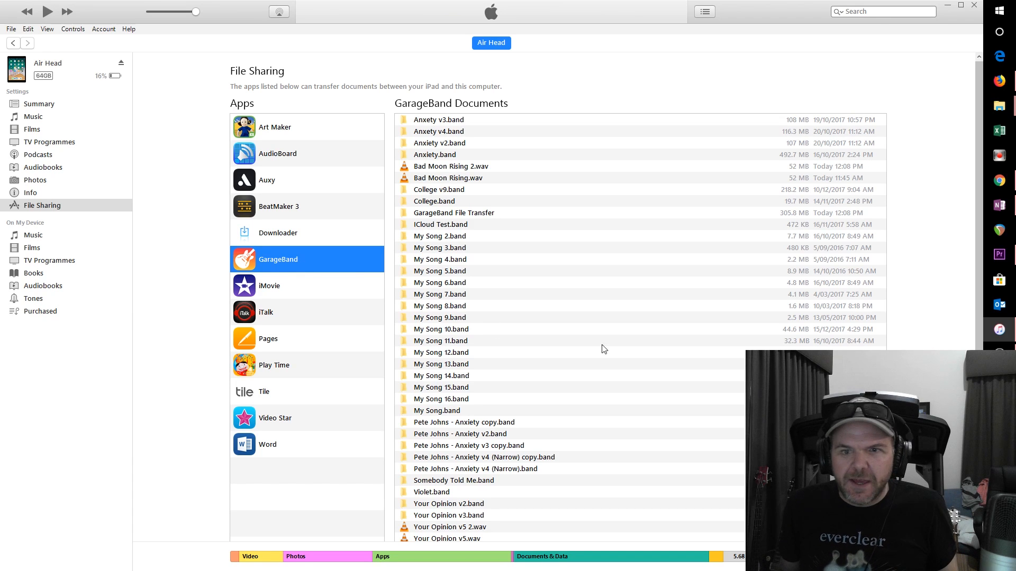
Select Bad Moon Rising 2.wav and save it to the 2018 03 11 Bad Moon Rising folder
click(439, 317)
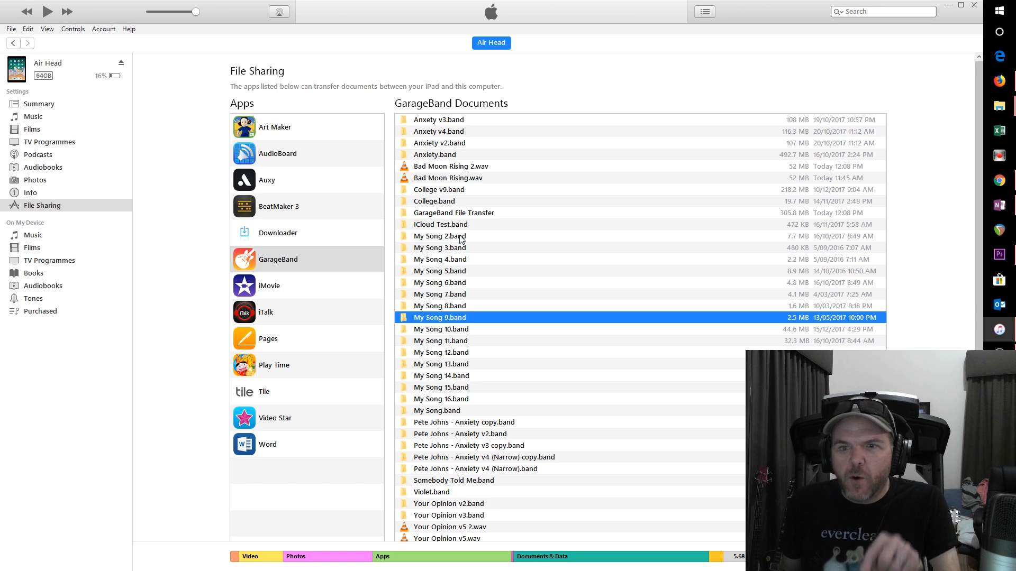
click(453, 213)
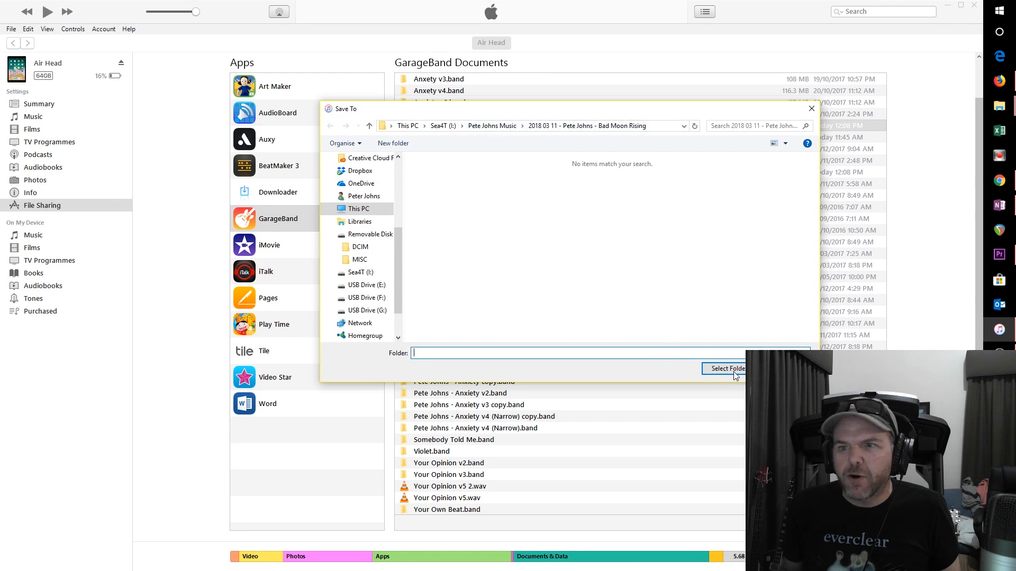
Confirm the project folder and replace the older Bad Moon Rising 2.wav on the PC
click(724, 368)
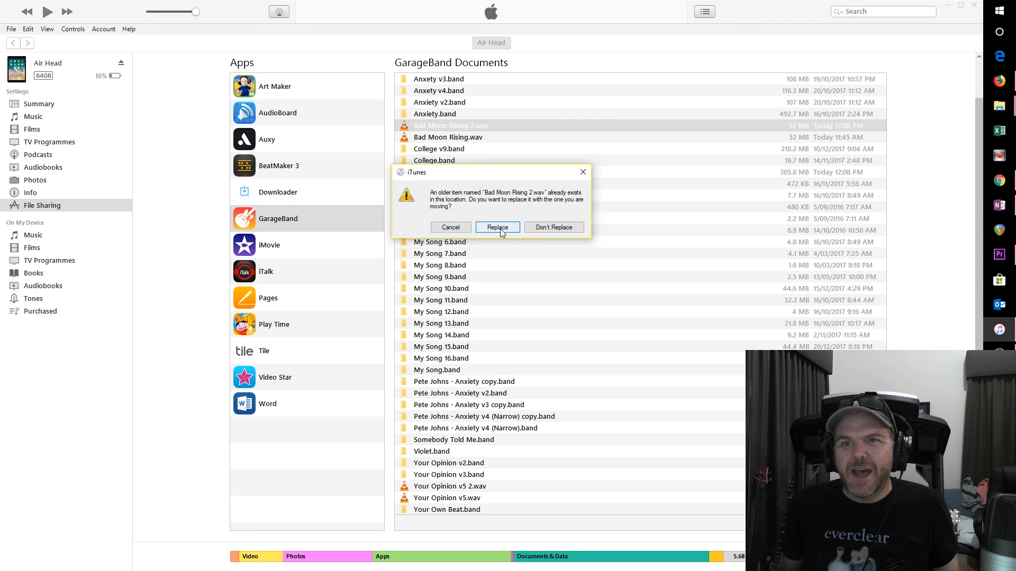
click(497, 228)
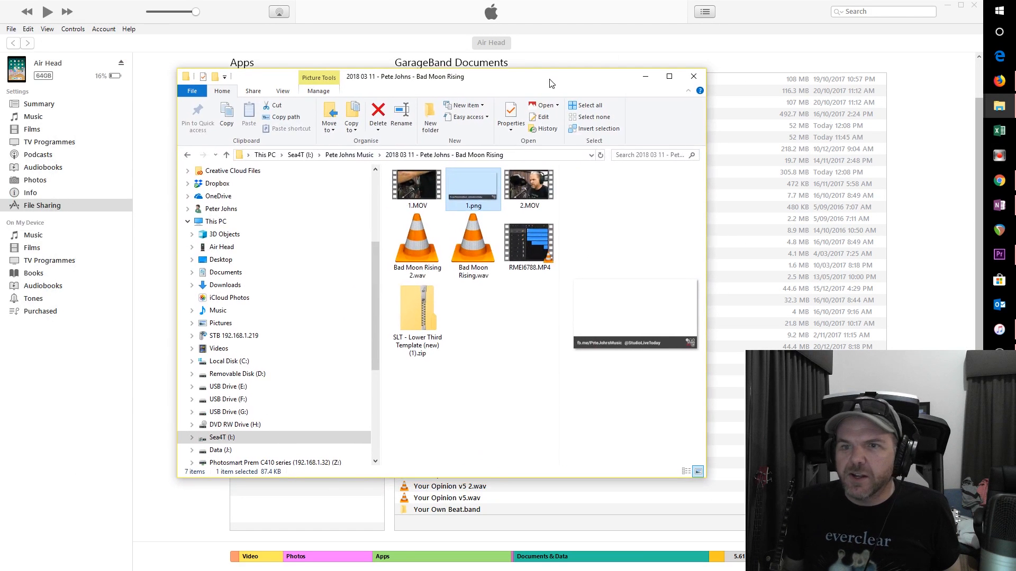
Check the 51.9 MB Bad Moon Rising 2.wav in Explorer, then close the folder window
click(416, 243)
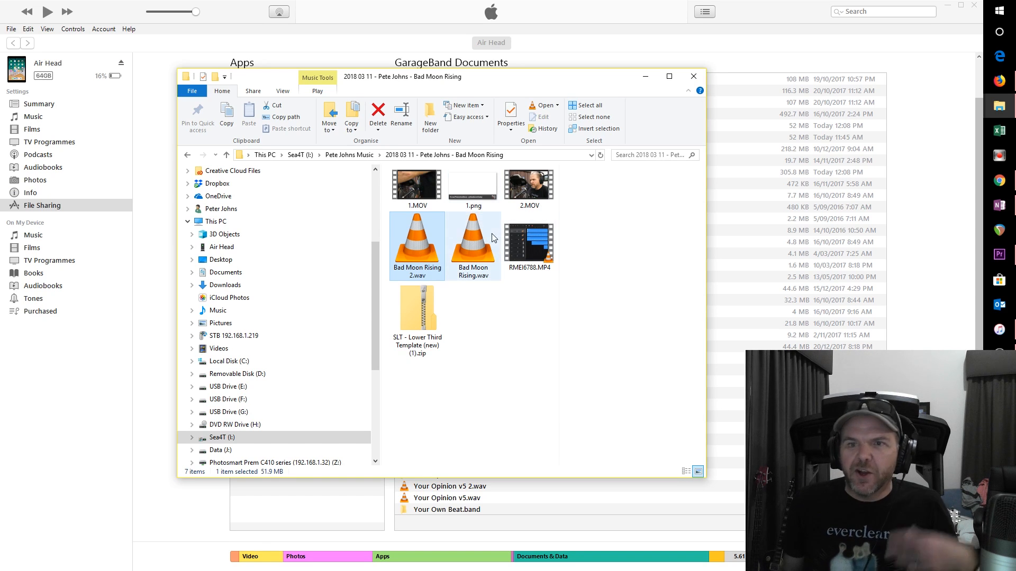
mouse_move(473, 243)
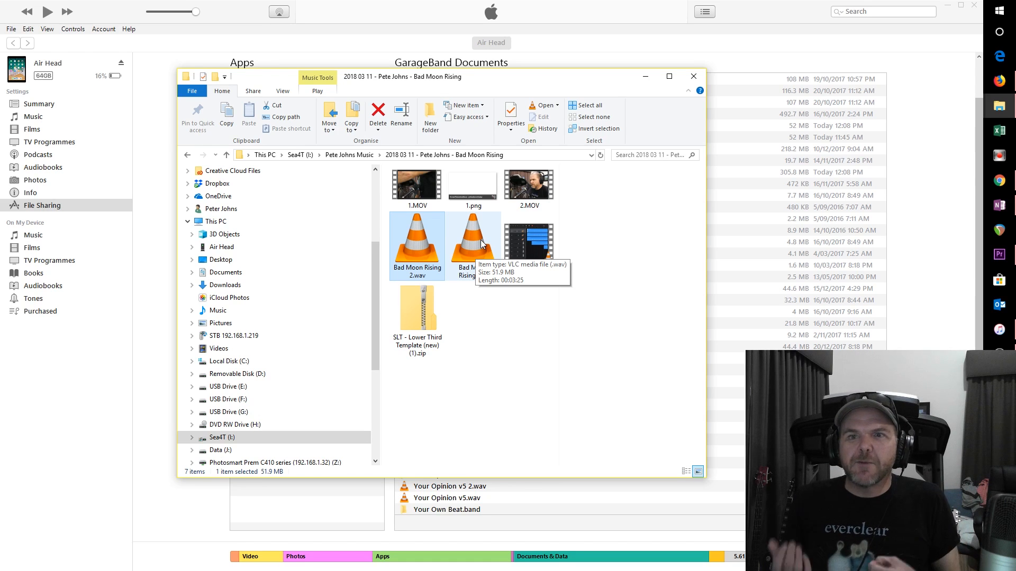
mouse_move(231, 12)
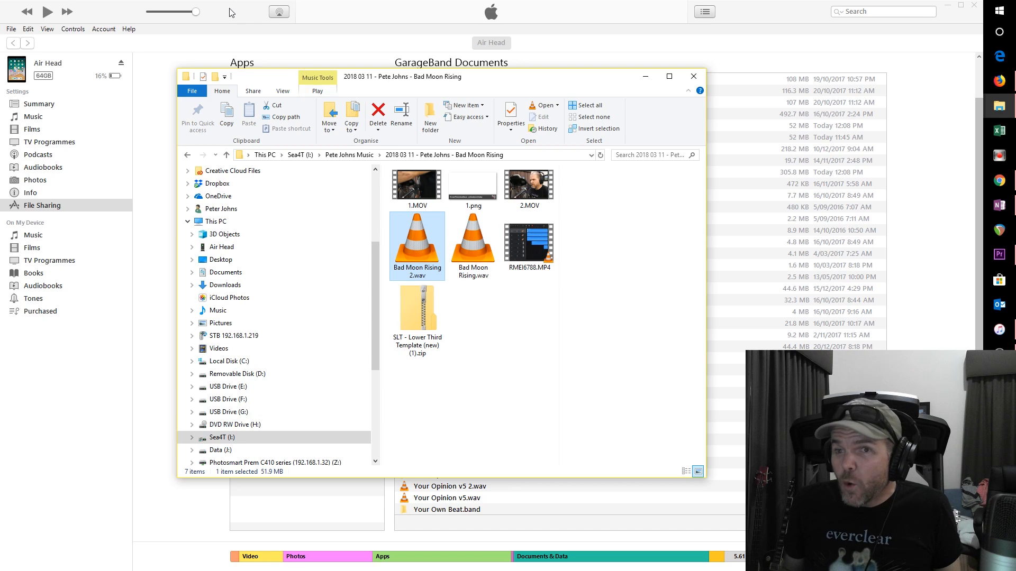
click(692, 76)
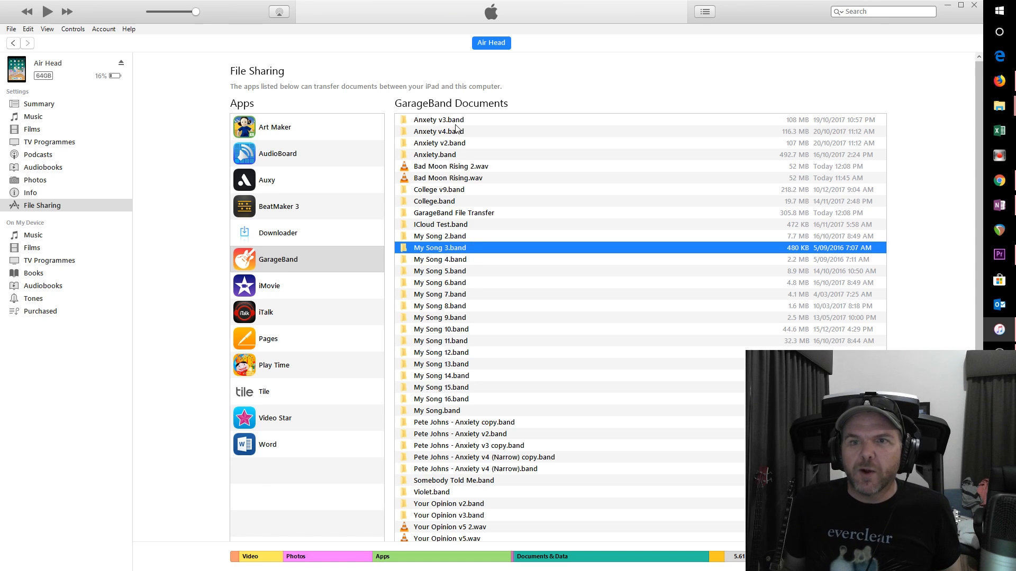
click(440, 236)
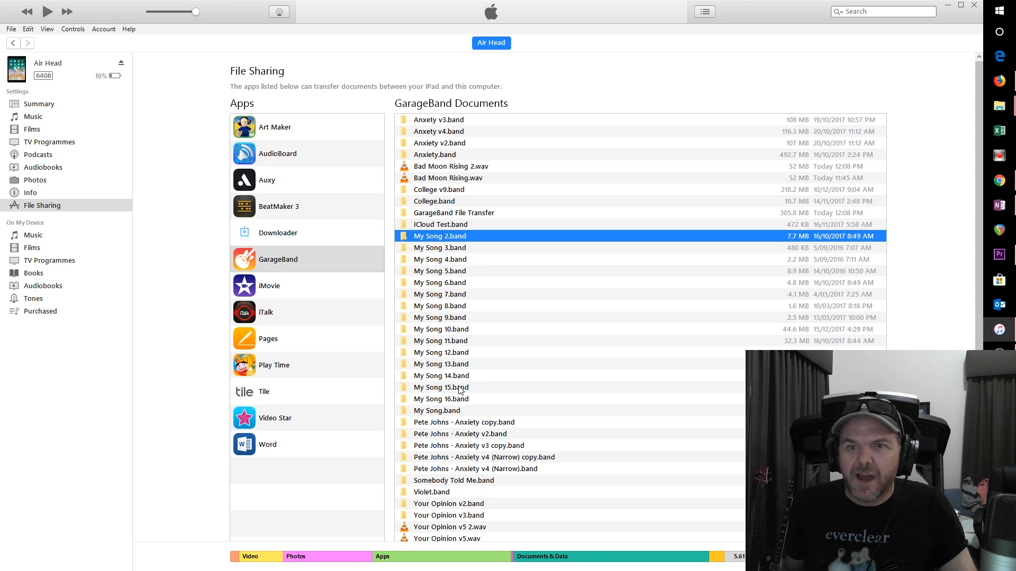
click(459, 434)
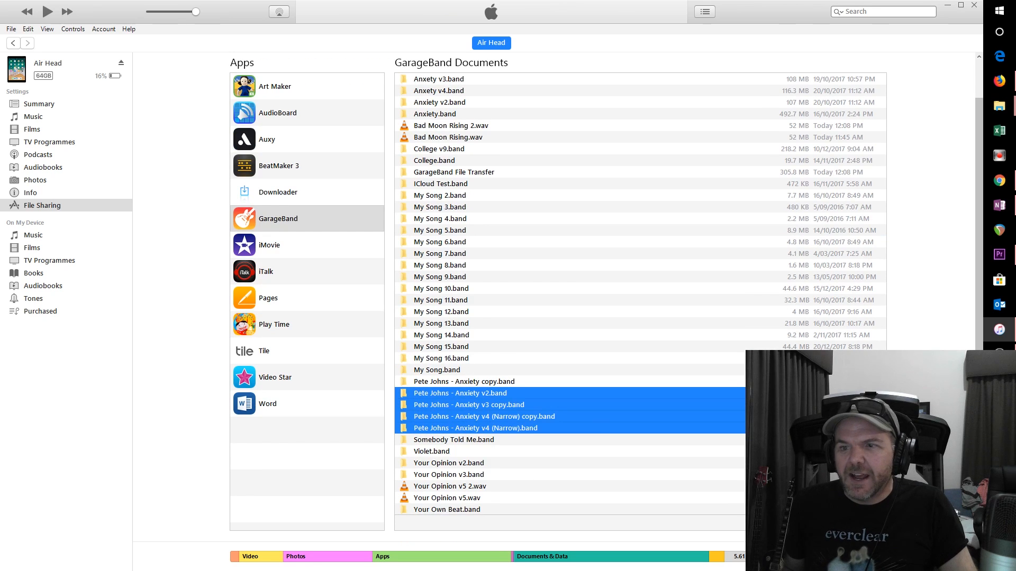
click(439, 230)
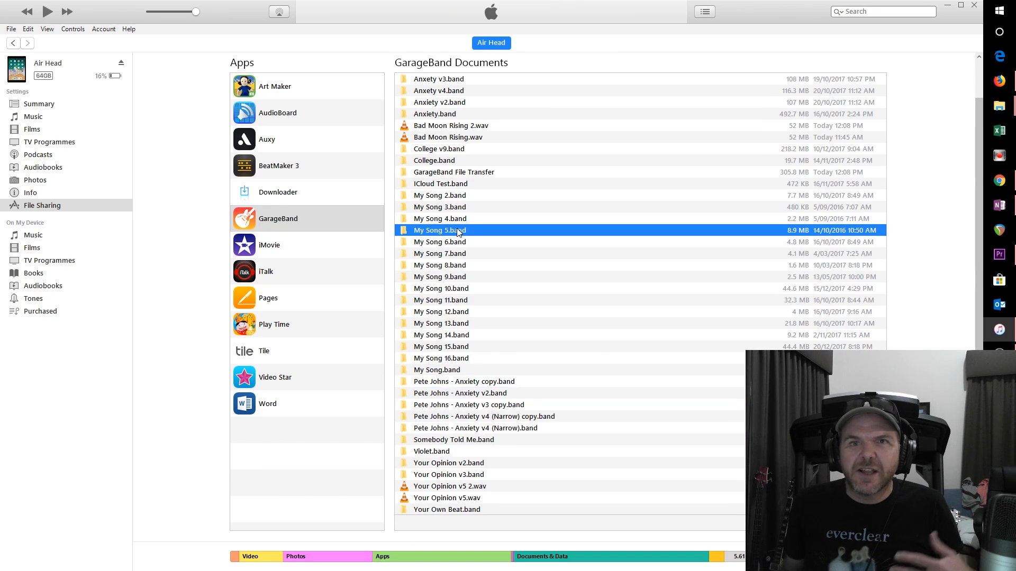